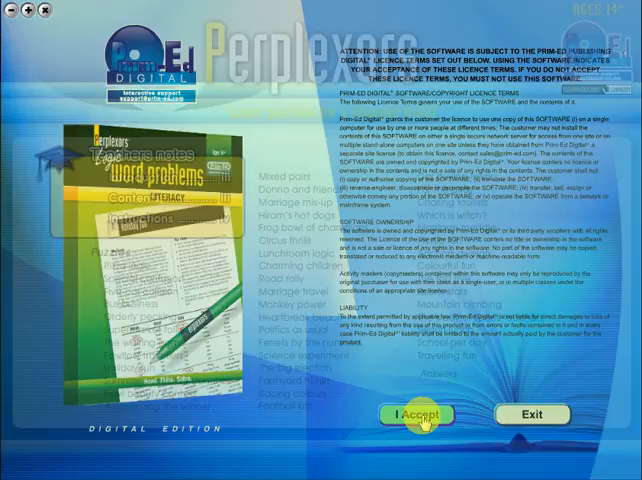
Step: Accept the Perplexors eBook licence terms with 'I Accept'
{"action": "left_click", "coordinate": [410, 414]}
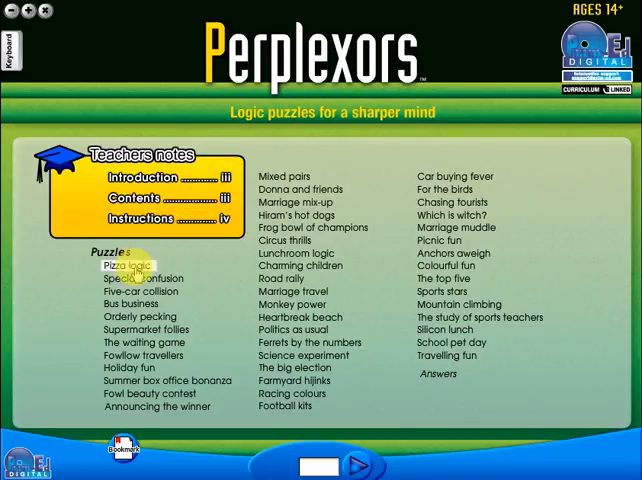
Step: Open a puzzle, return to the Main menu, and start a jump to page 23
{"action": "left_click", "coordinate": [138, 277]}
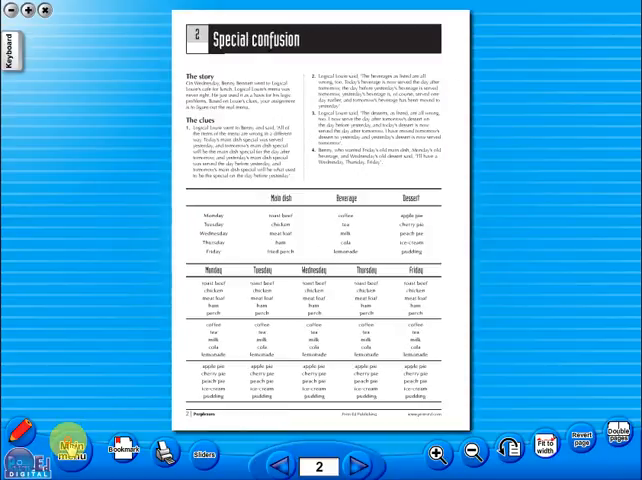
{"action": "left_click", "coordinate": [72, 453]}
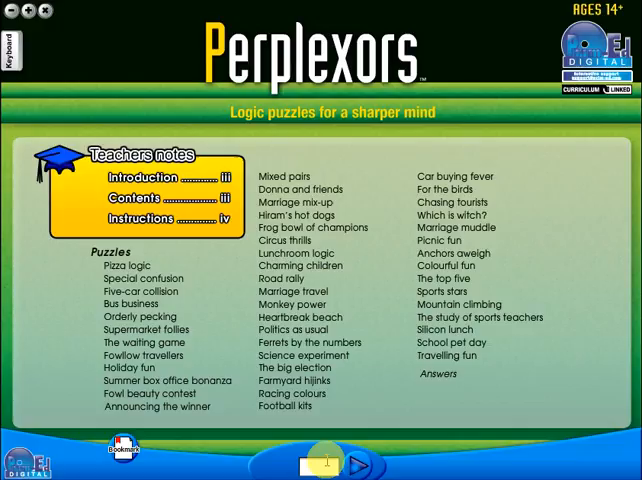
{"action": "left_click", "coordinate": [362, 464]}
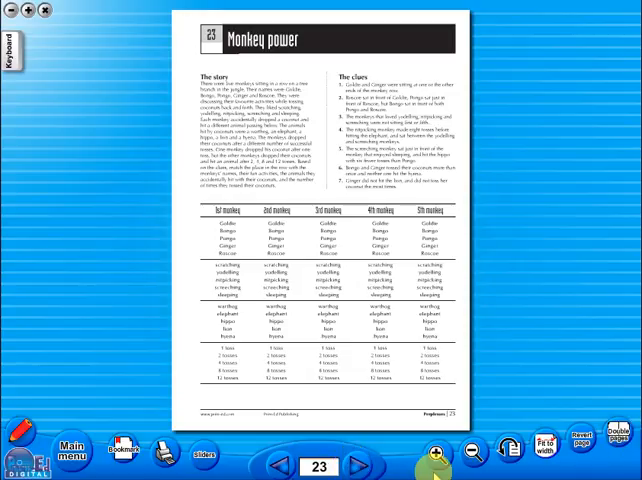
{"action": "mouse_move", "coordinate": [38, 138]}
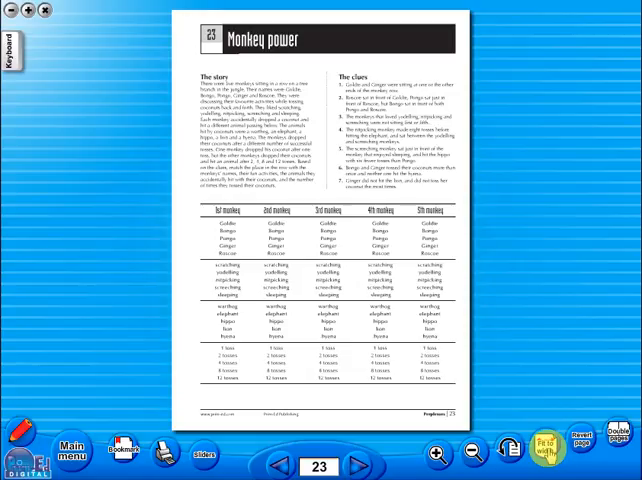
Step: Fit the Monkey power page to screen width, then zoom in once more
{"action": "left_click", "coordinate": [539, 449]}
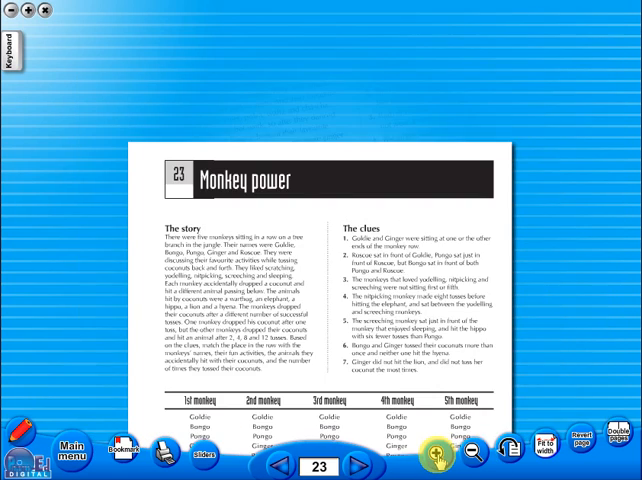
{"action": "left_click", "coordinate": [437, 449]}
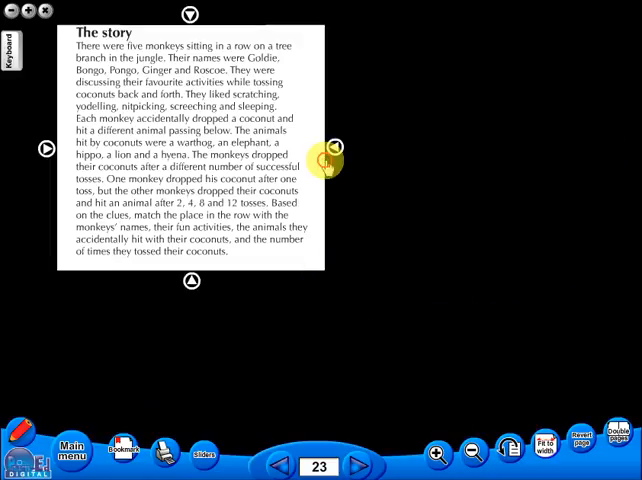
Step: Drag the slider edges to reveal only The story section
{"action": "left_click", "coordinate": [333, 147]}
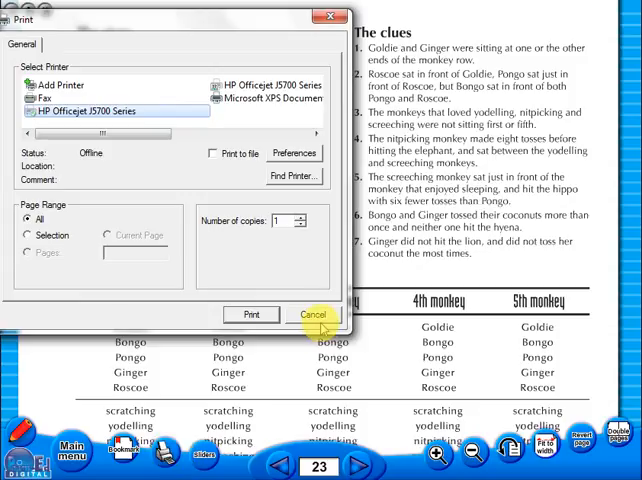
{"action": "left_click", "coordinate": [313, 315]}
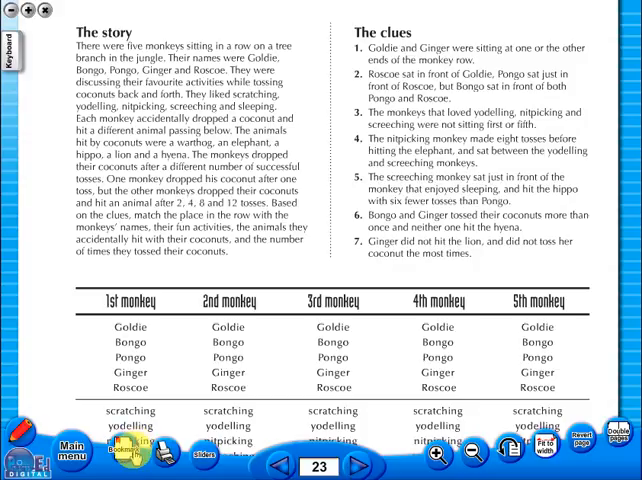
Step: Bookmark the Monkey power page, then reopen it from the menu's Bookmark button
{"action": "left_click", "coordinate": [123, 449]}
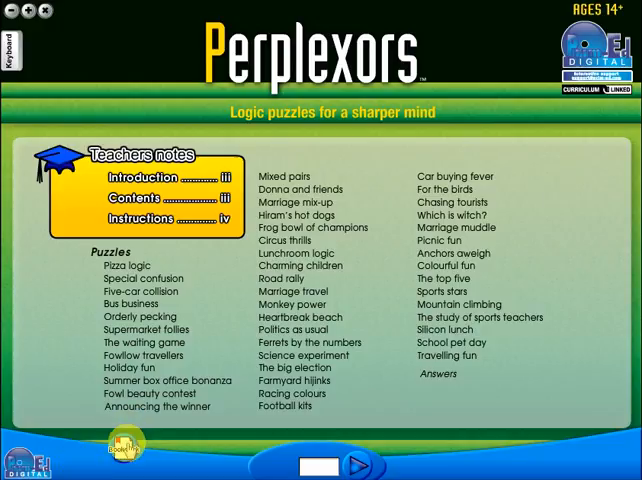
{"action": "left_click", "coordinate": [124, 446]}
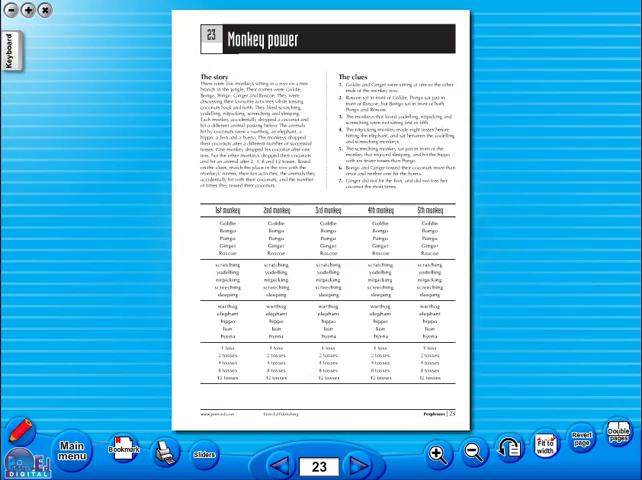
Step: Bring up the pencil annotation toolbar on the Monkey power page
{"action": "left_click", "coordinate": [437, 452]}
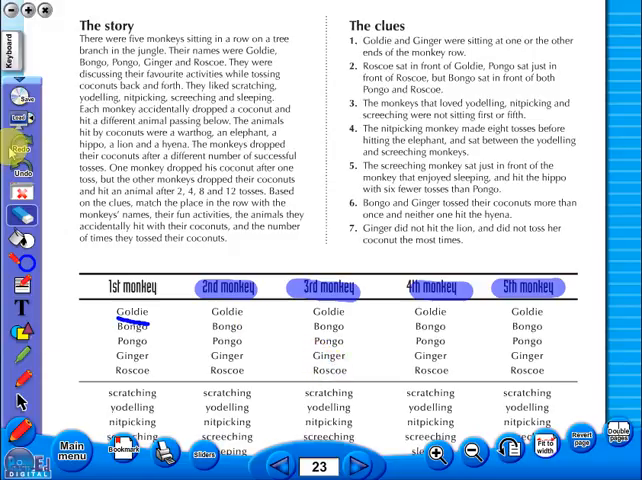
{"action": "mouse_move", "coordinate": [58, 288]}
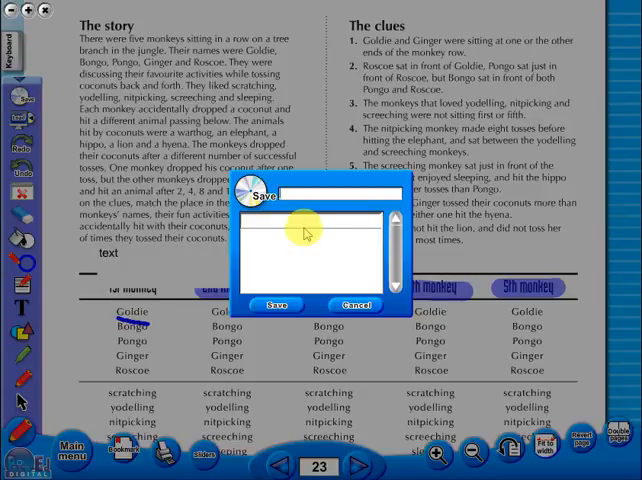
Step: Enter the name 'sample' and confirm saving the annotations
{"action": "type", "text": "sam"}
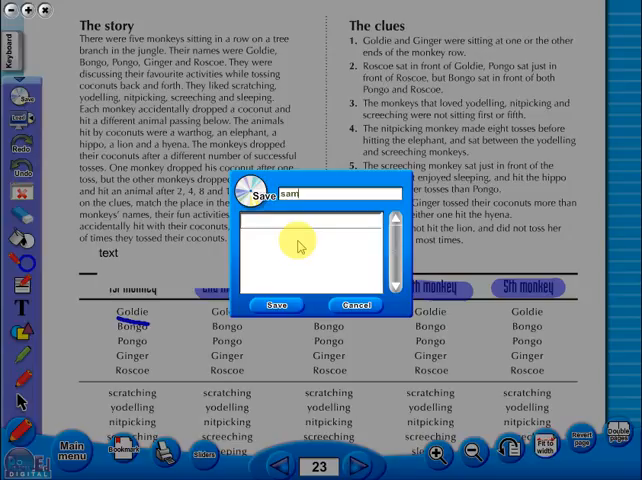
{"action": "type", "text": "ple"}
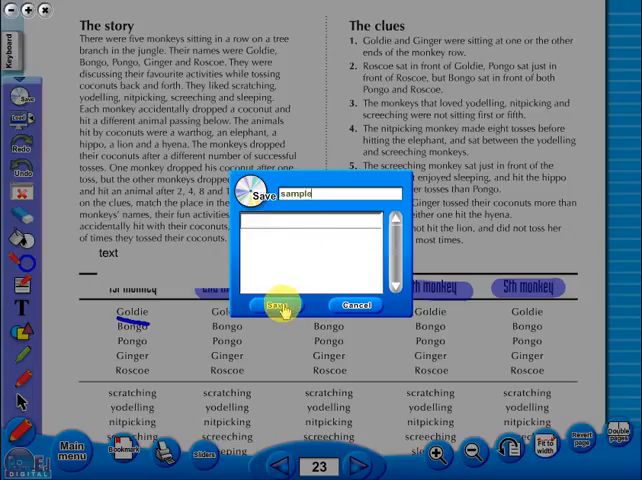
{"action": "left_click", "coordinate": [283, 305]}
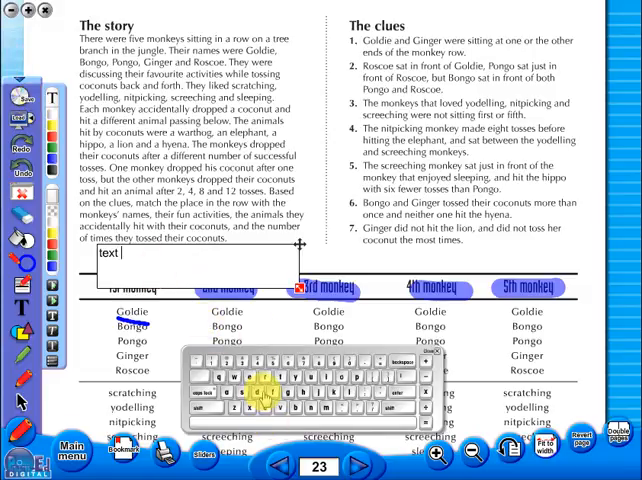
Step: Type more characters into the text box so the note reads 'text here'
{"action": "type", "text": "de"}
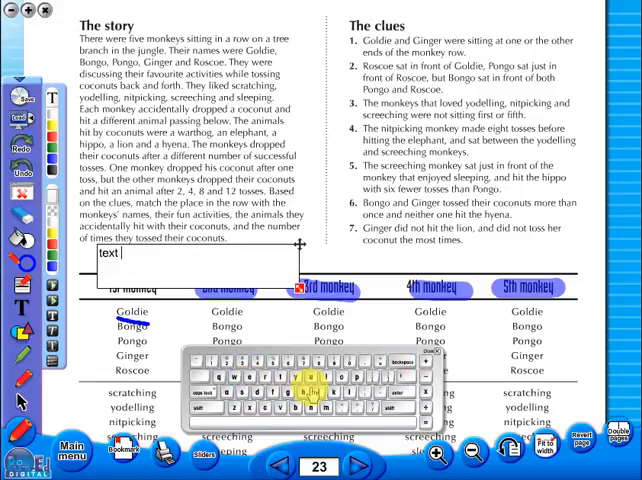
{"action": "type", "text": "he"}
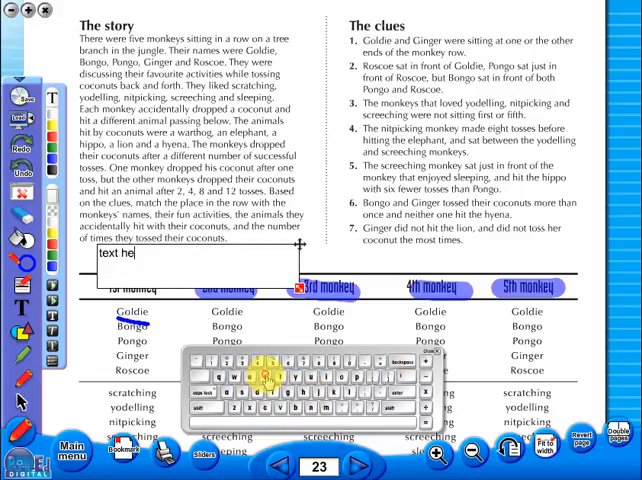
{"action": "type", "text": "re"}
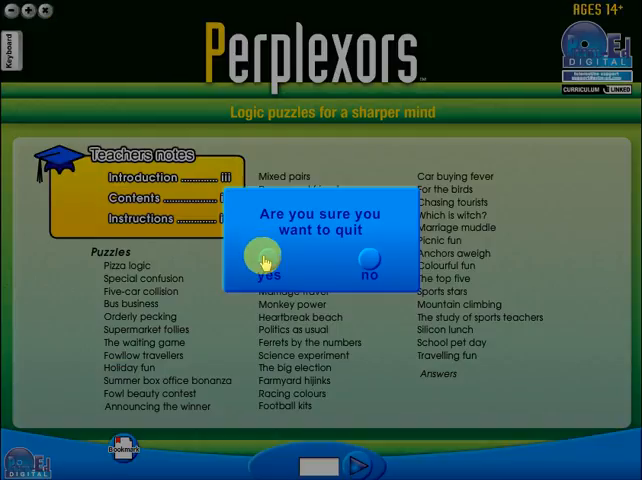
Step: Answer 'yes' in the quit confirmation box to return to the puzzle menu
{"action": "left_click", "coordinate": [367, 267]}
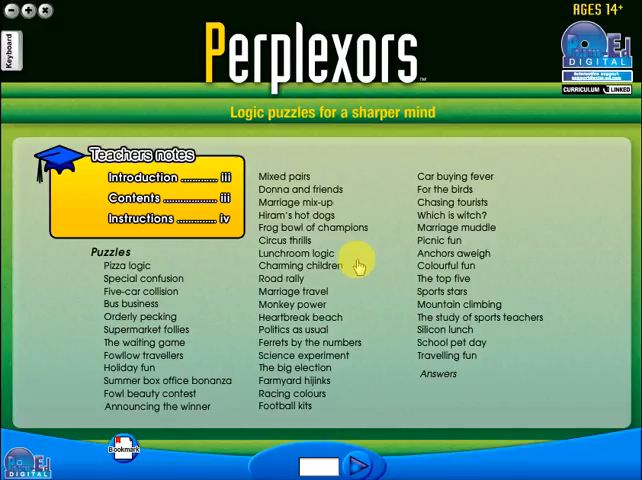
{"action": "mouse_move", "coordinate": [267, 466]}
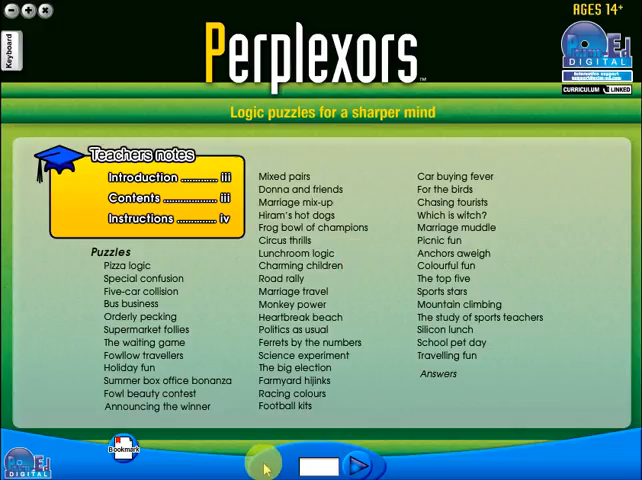